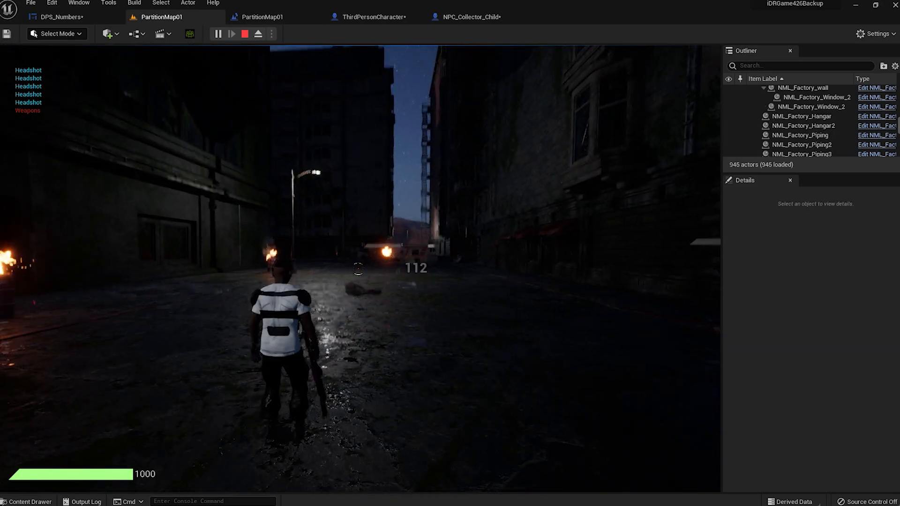
Step: Key the damage-number text's Render Transform size and offset at a slightly later time in DPSNumberFlying
click(45, 14)
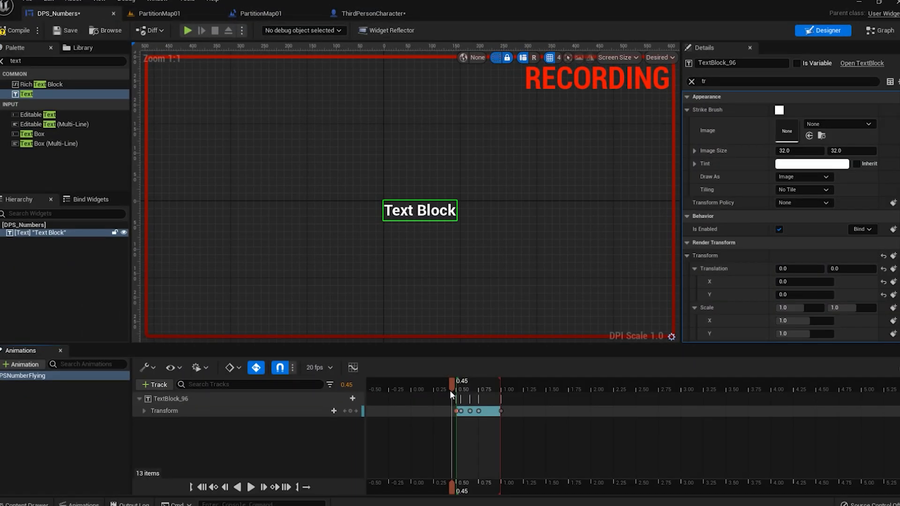
drag(452, 381, 500, 381)
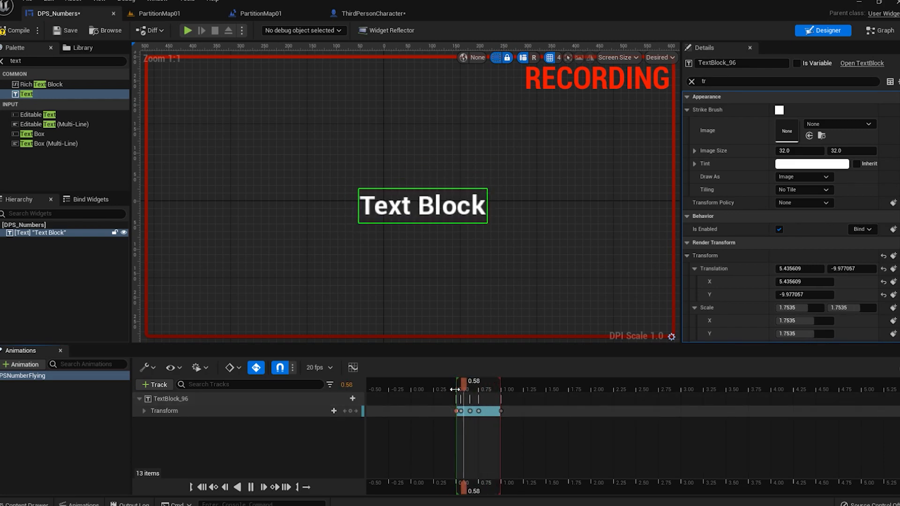
drag(459, 389, 489, 389)
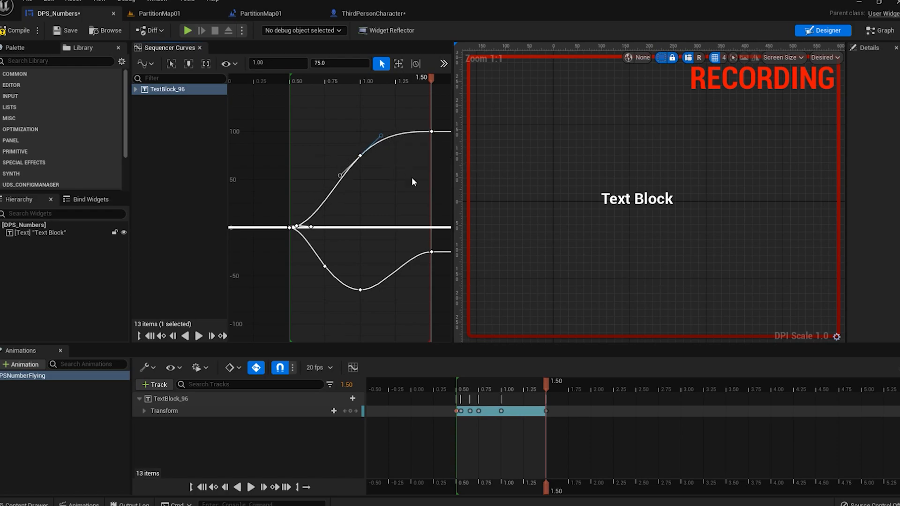
mouse_move(534, 397)
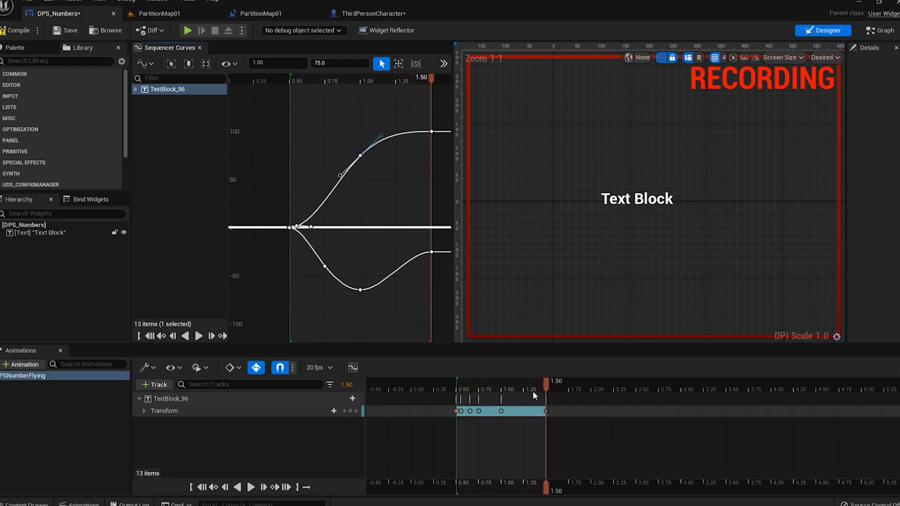
Step: Scrub the animation to about 1.37 seconds and preview the damage-number motion
click(198, 335)
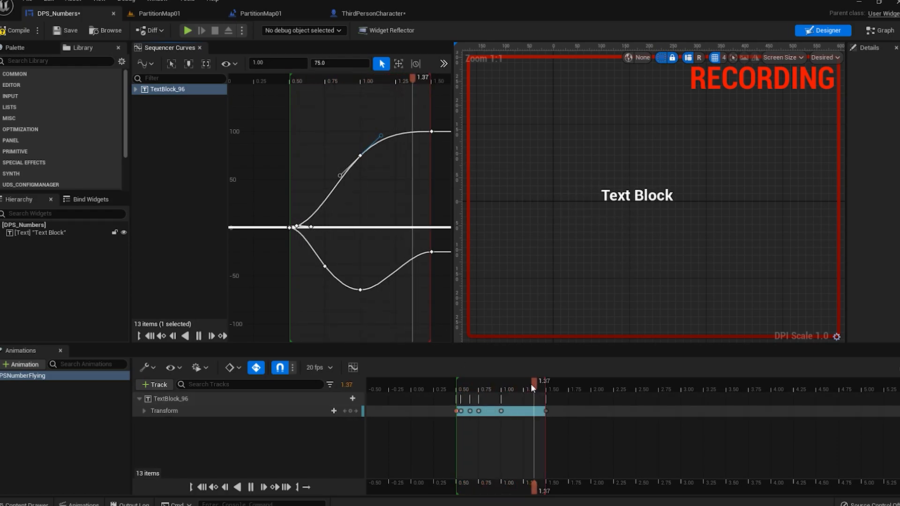
click(164, 14)
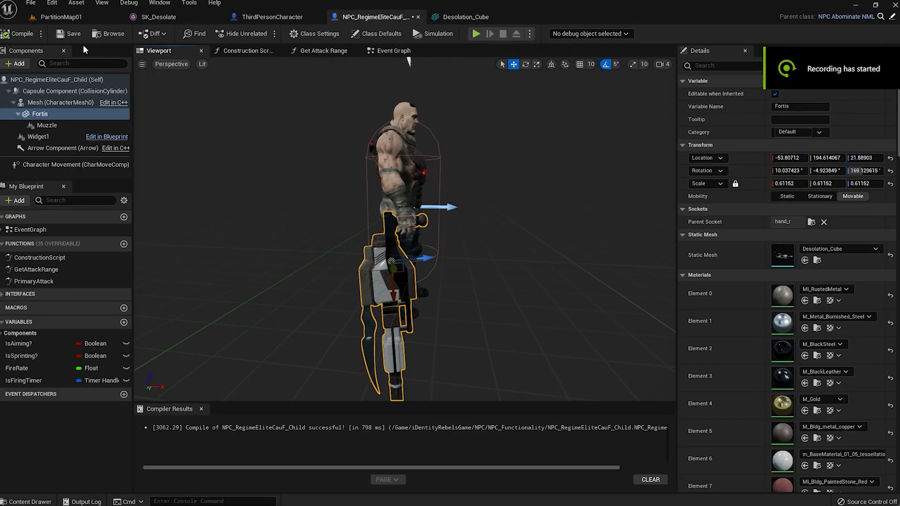
Step: Switch to the PartitionMap01 level showing the elite NPC on the terrain
click(56, 21)
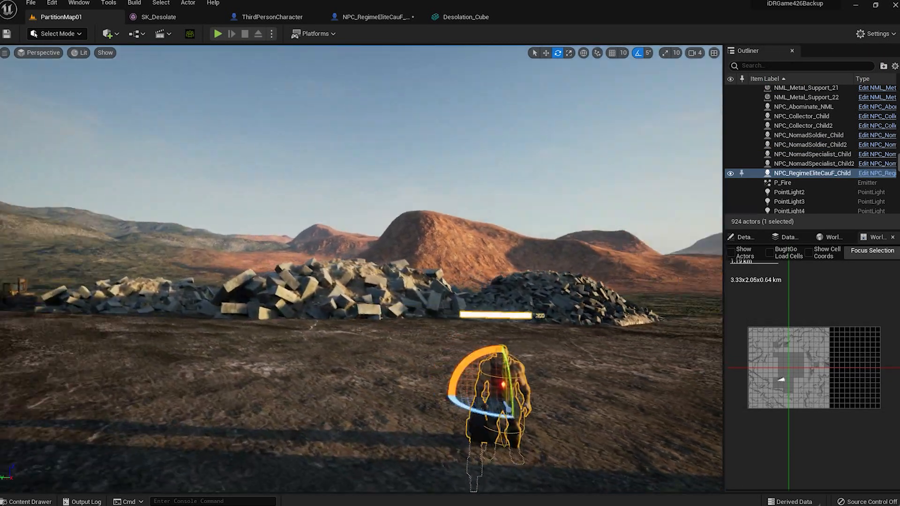
Step: Return to the NPC_RegimeEliteCauF_Child blueprint to adjust the Fortis weapon
click(218, 34)
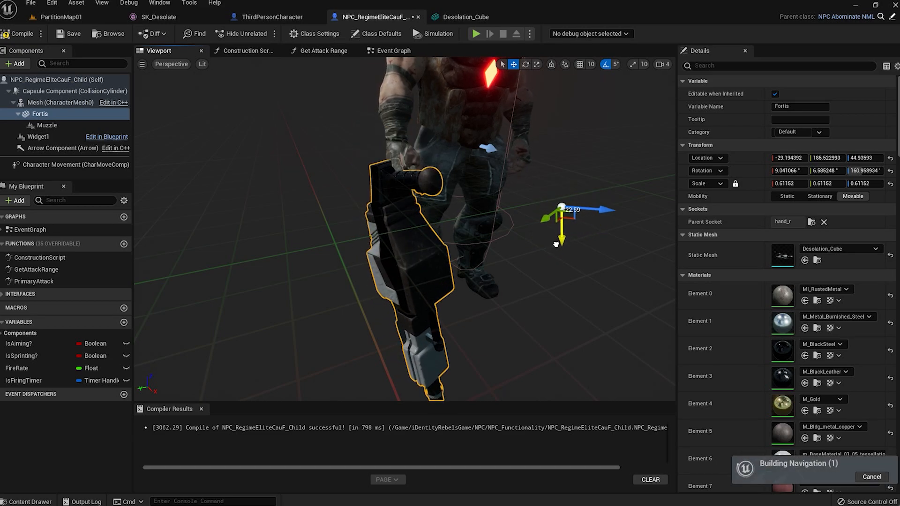
Step: Nudge the Fortis weapon in the hand, then take control of the running night-time playtest
drag(561, 239, 550, 233)
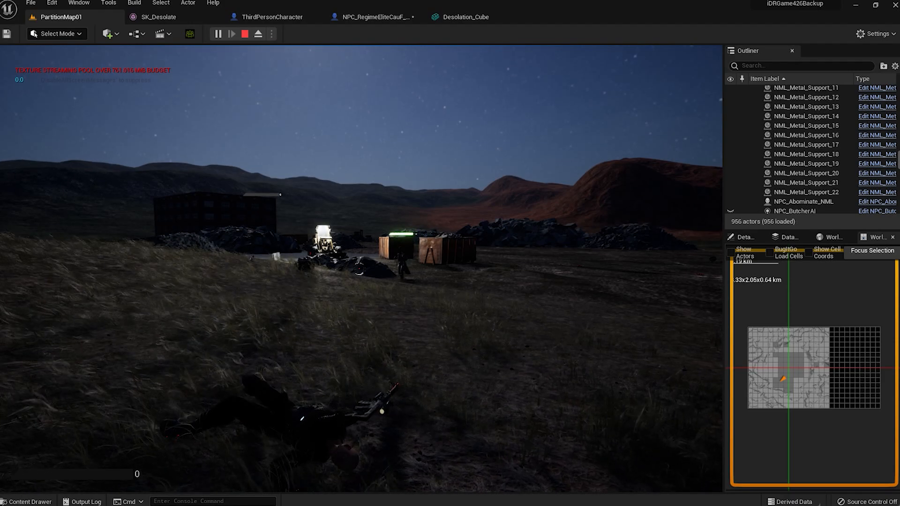
click(229, 34)
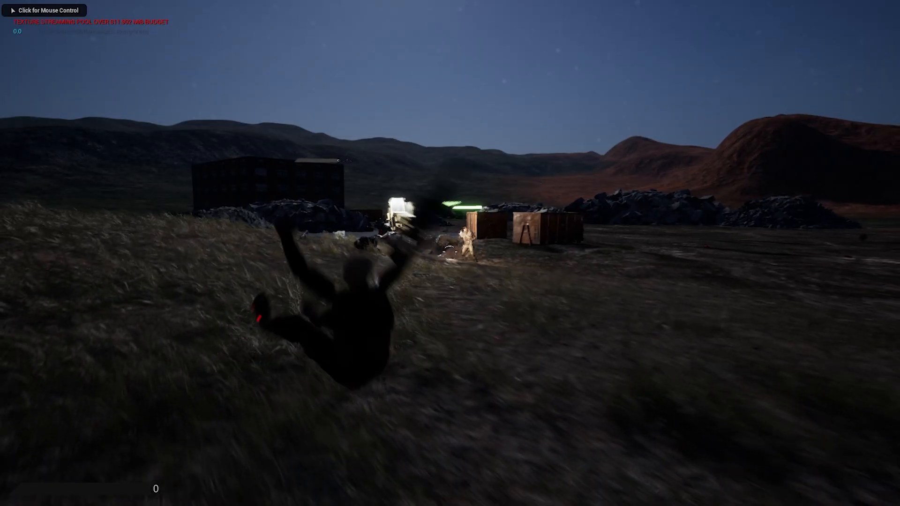